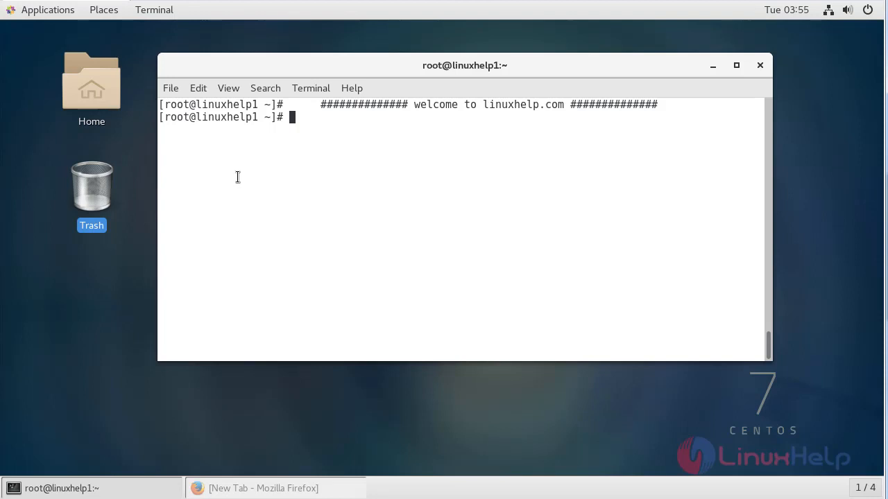
pyautogui.moveTo(377, 211)
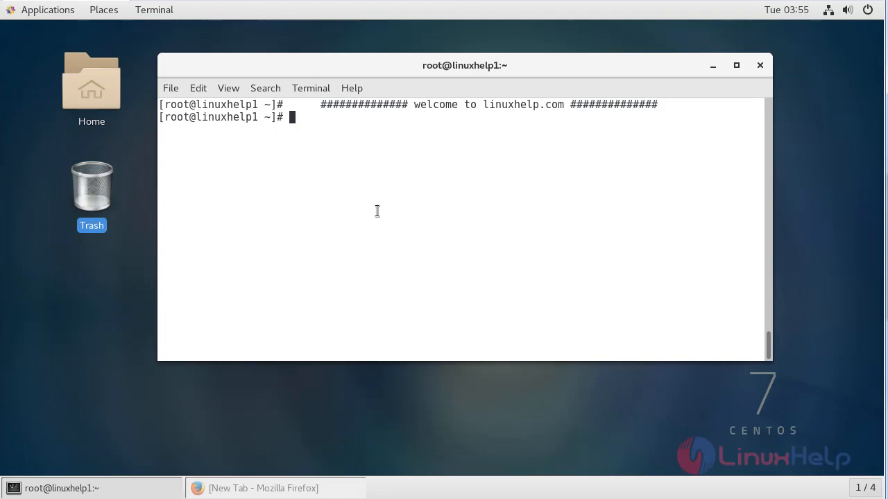
# Download omeka-s-1.2.0.zip with wget from the Omeka S v1.2.0 GitHub release URL
pyautogui.write('wget')
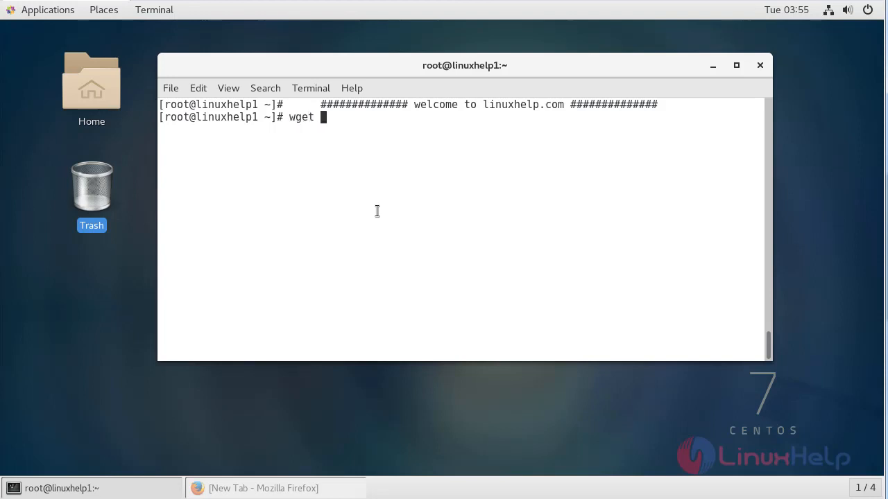
pyautogui.write('https://github.com/omeka/omeka-s/releases/download/v1.2.0/omeka-s-1.2.0.zip')
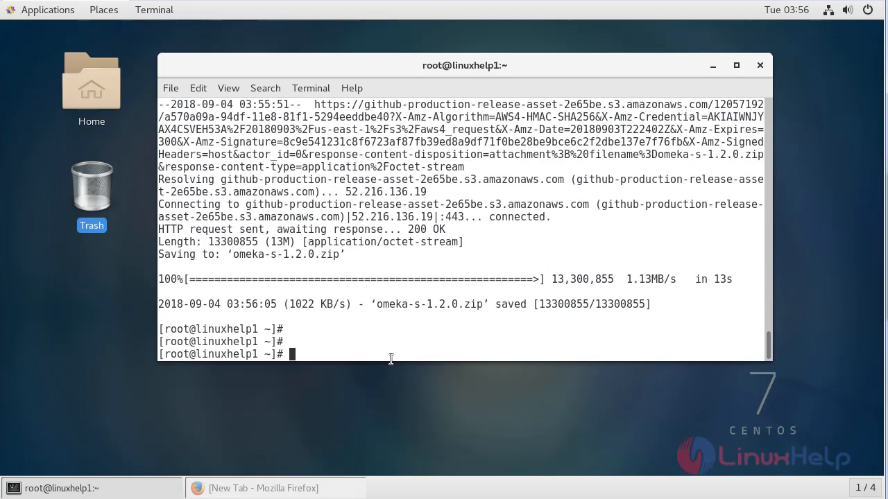
# Extract omeka-s-1.2.0.zip with unzip and list the resulting folder contents
pyautogui.write('unzip')
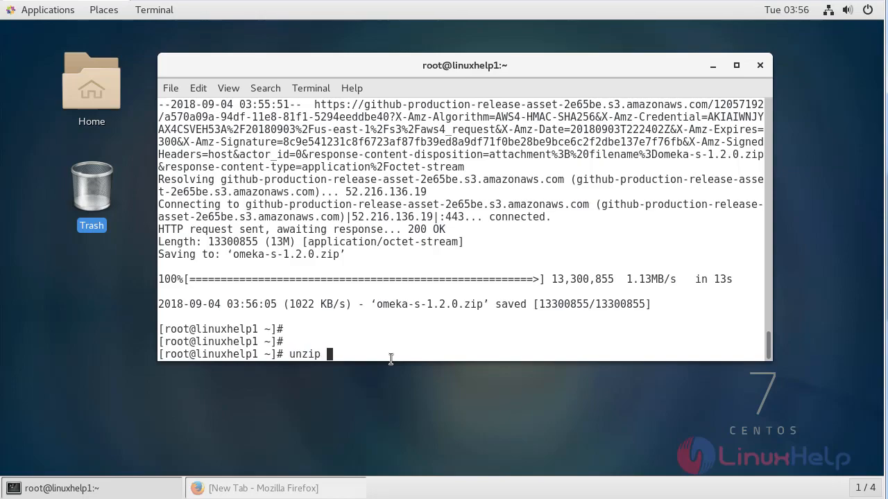
pyautogui.write('omeka-s-1.2.0.zip')
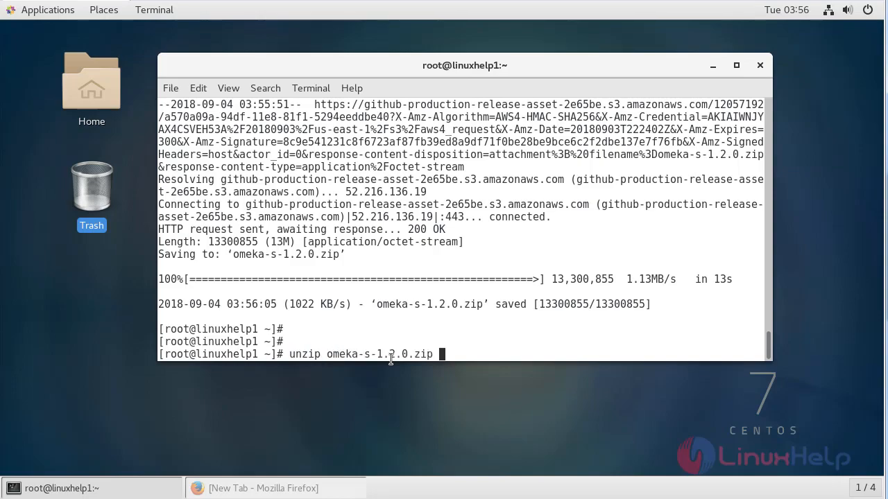
pyautogui.press('Return')
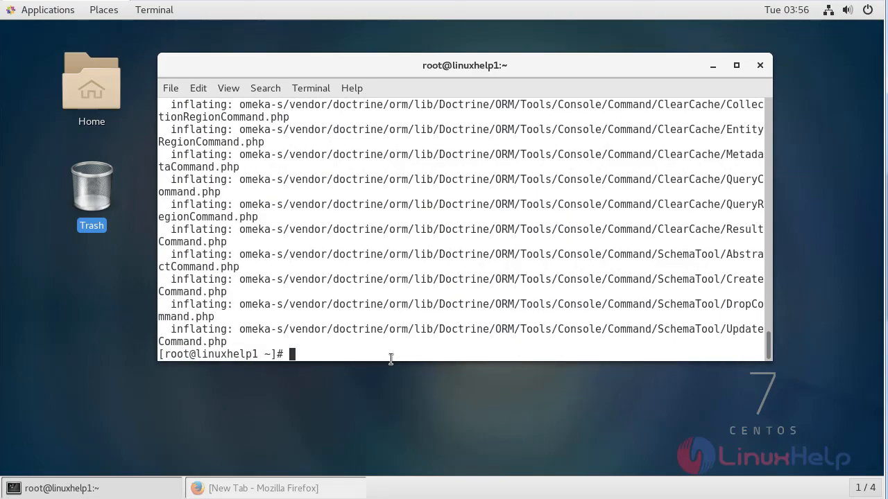
pyautogui.press('Return')
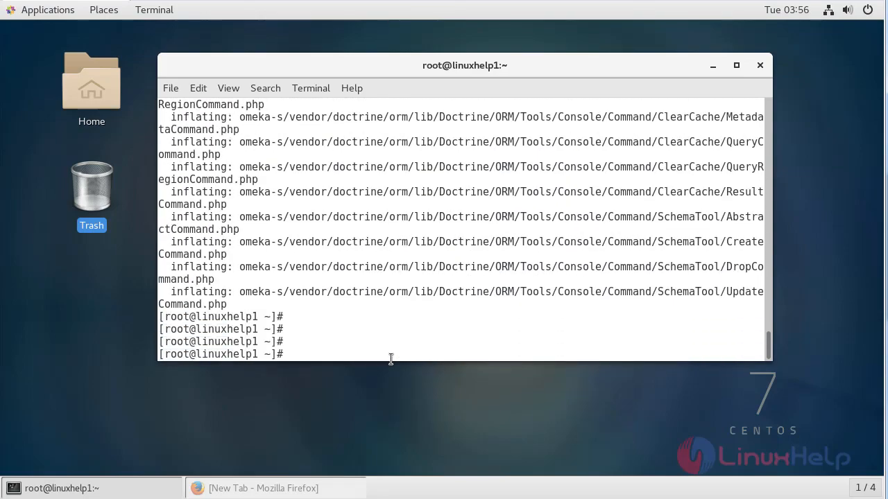
pyautogui.write('ls')
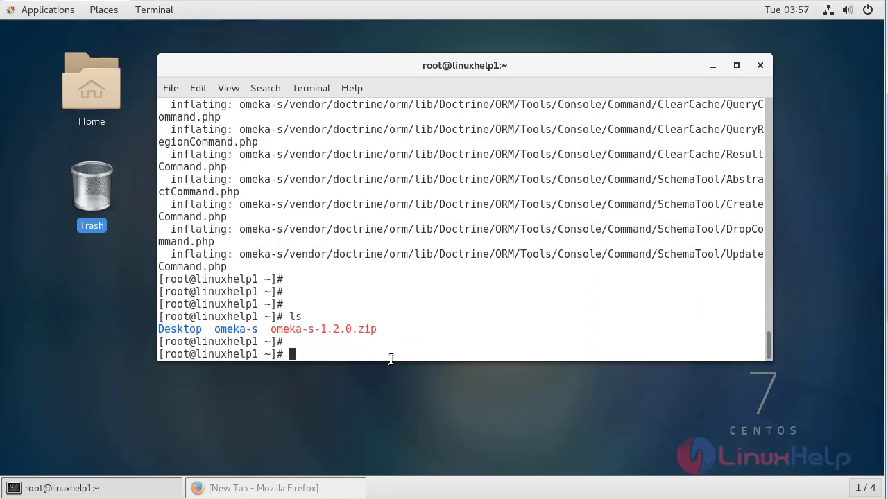
pyautogui.press('Return')
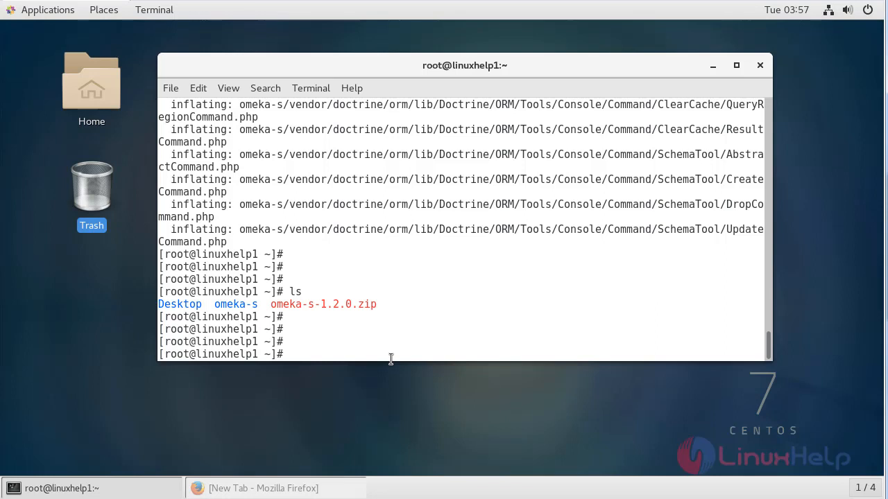
# Make omeka-s recursively owned by apache:apache with 775 permissions
pyautogui.write('chown')
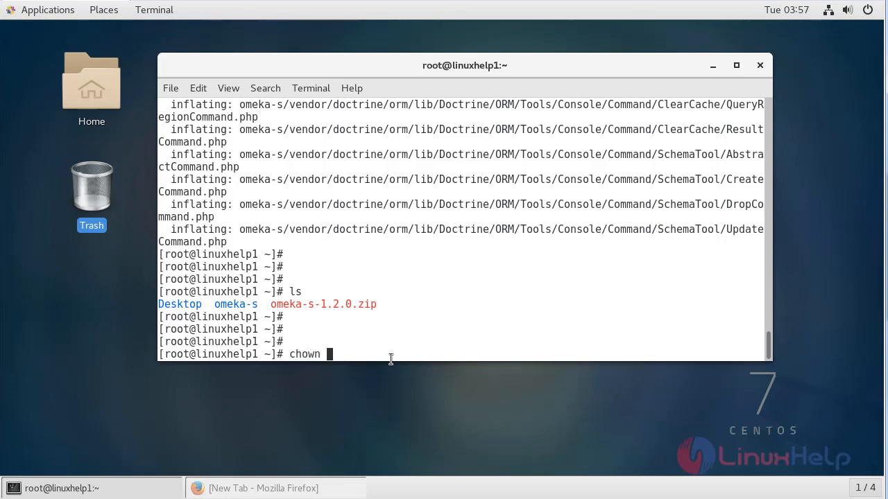
pyautogui.write('-R a')
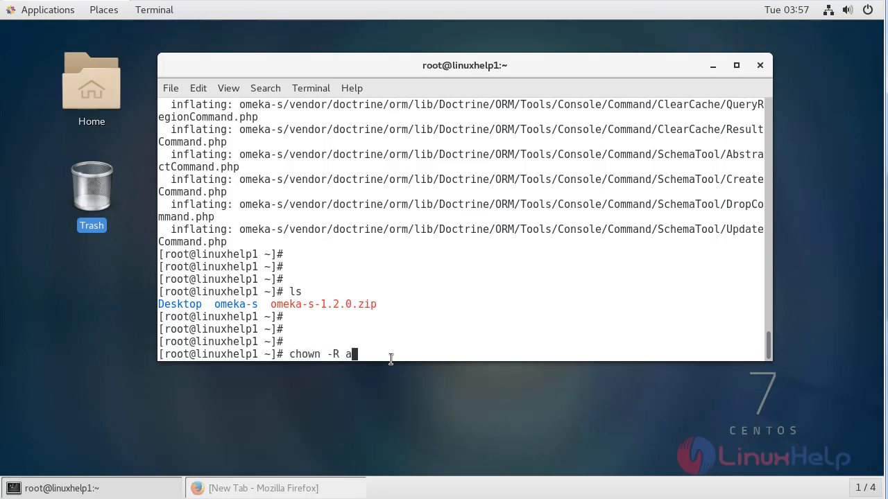
pyautogui.write('pache:')
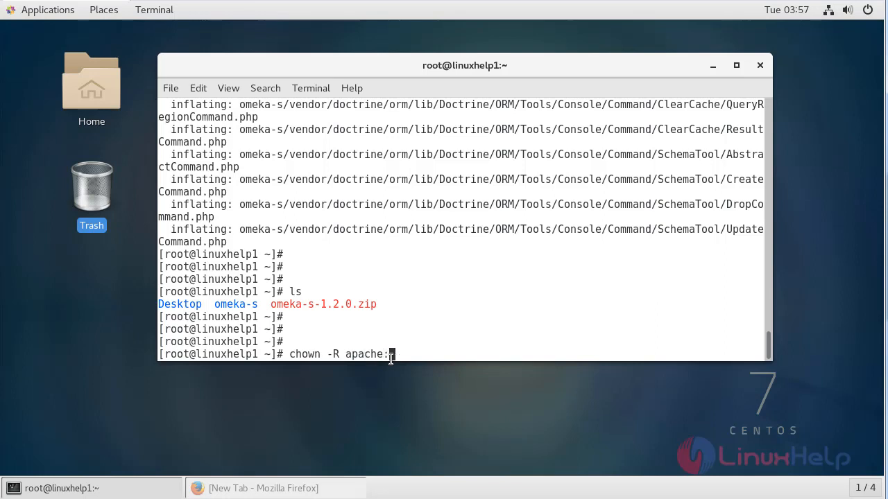
pyautogui.write('apache omeka-s')
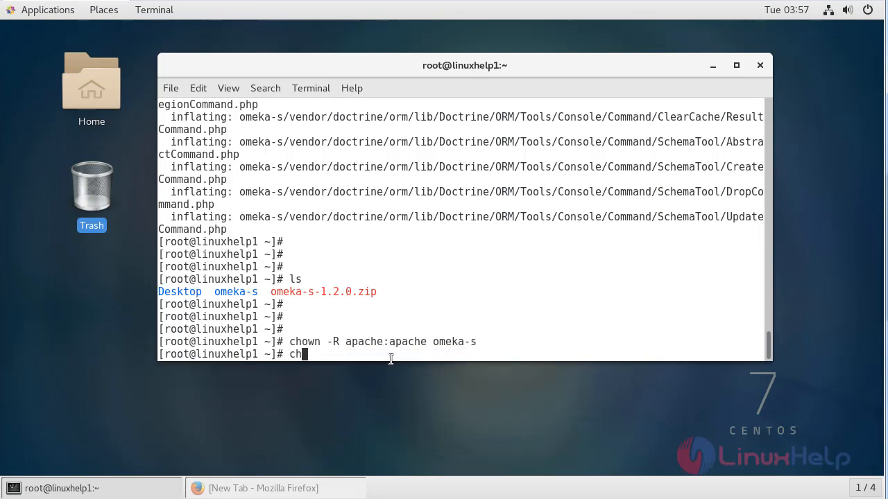
pyautogui.write('mod -R 7')
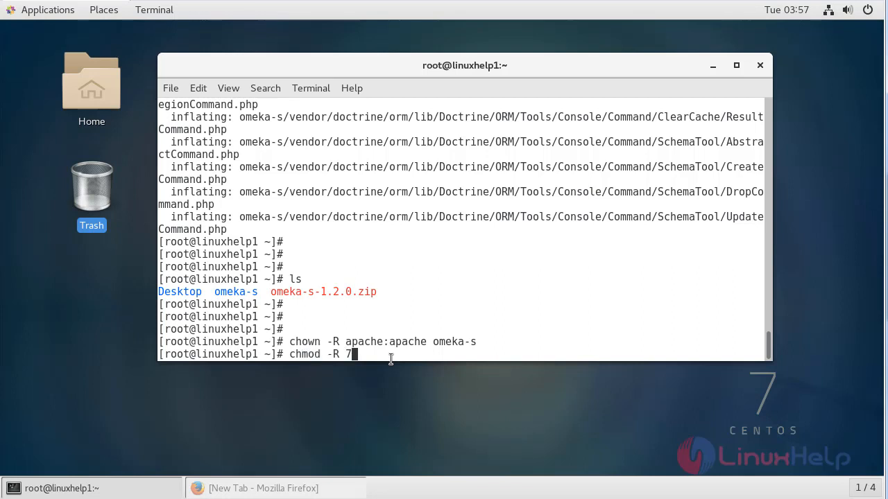
pyautogui.write('75 omeka-s')
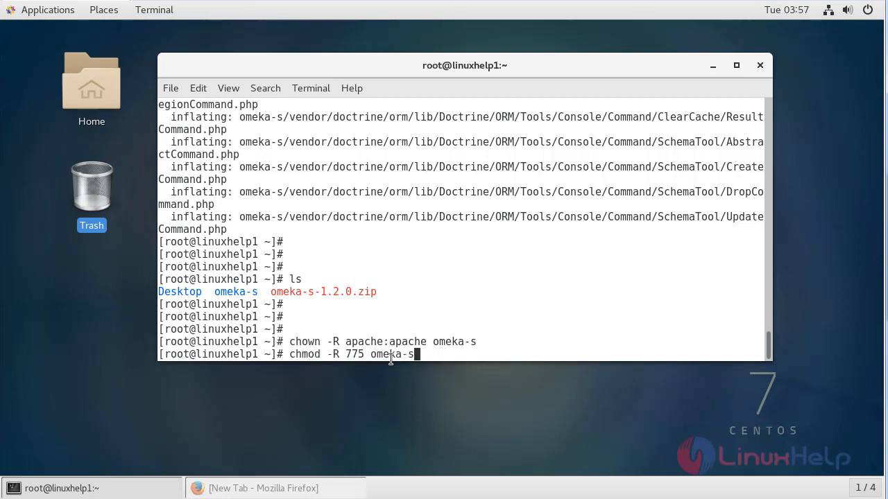
pyautogui.press('Return')
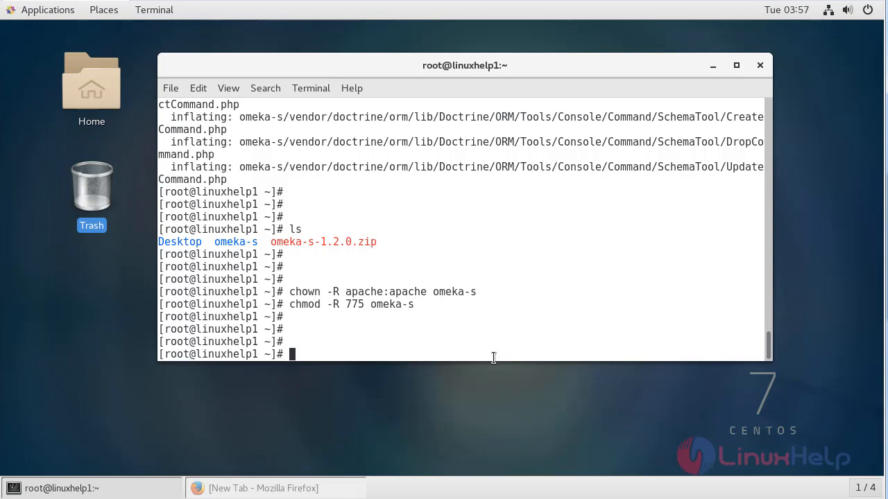
# Move the omeka-s folder to /var/www/html/ and change into that directory
pyautogui.write('mv')
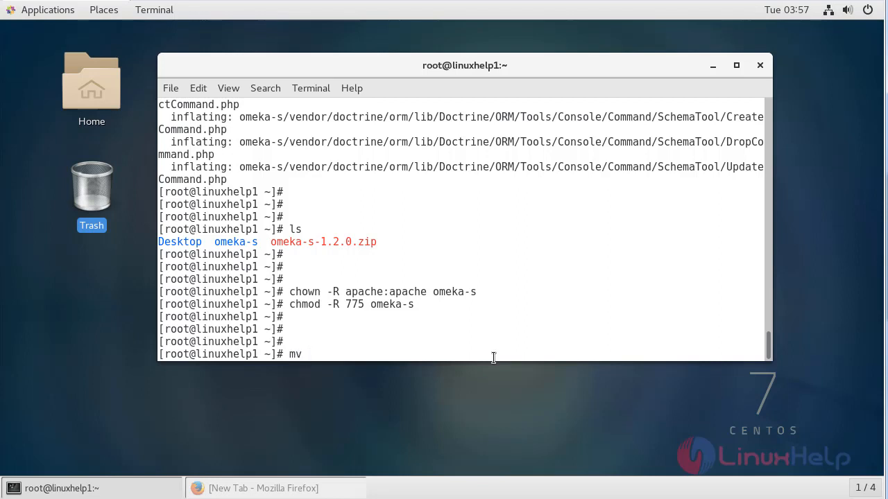
pyautogui.write('omeka-s /var/www/html/')
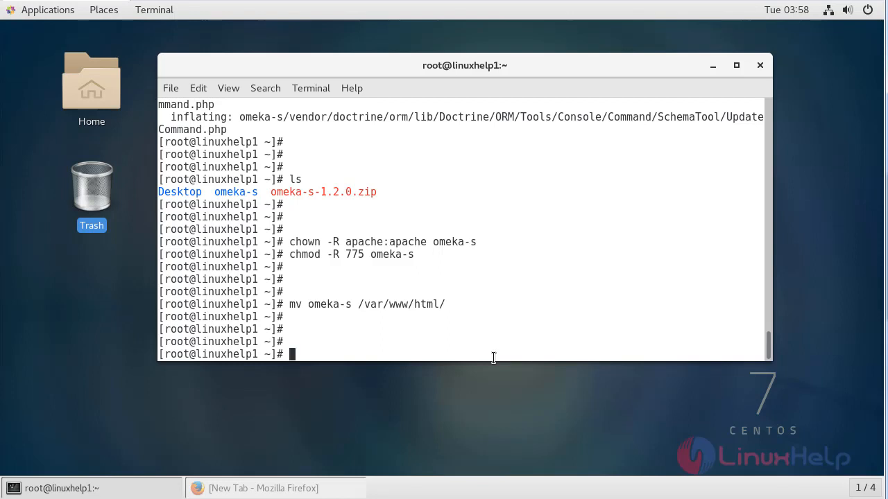
pyautogui.write('cd /')
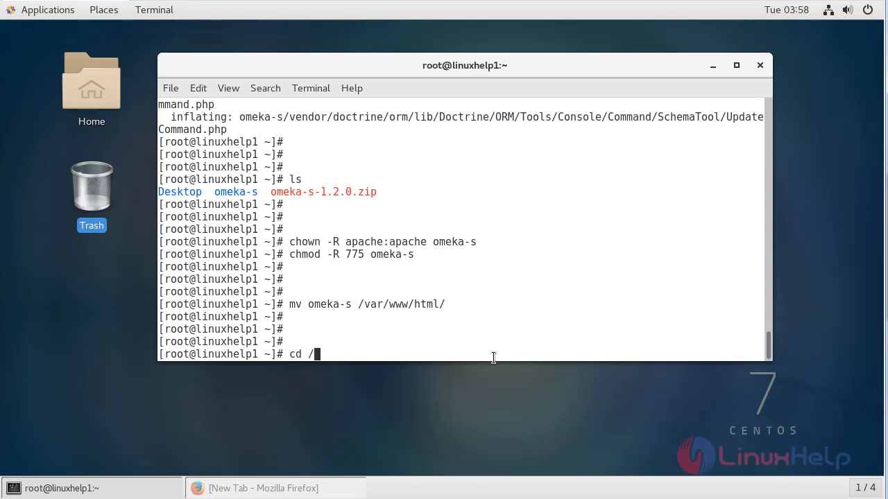
pyautogui.write('var/www/html/')
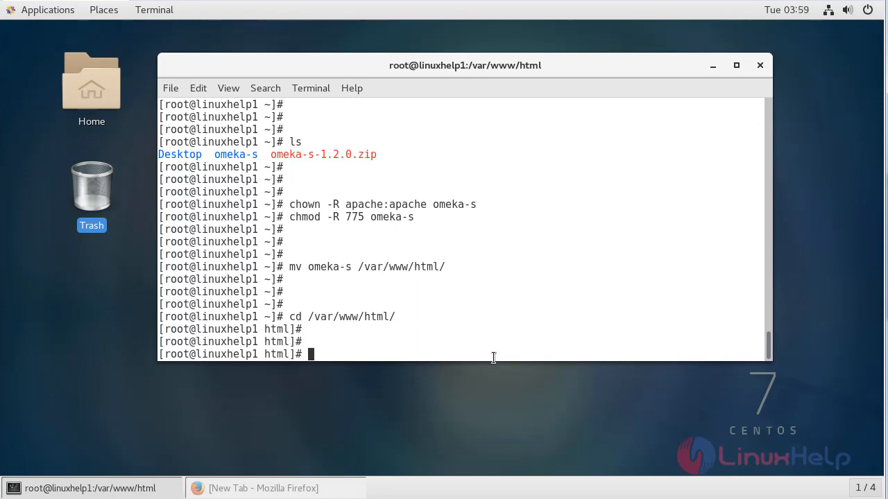
# Begin the vim command for omeka-s/config/database.ini
pyautogui.write('vim o')
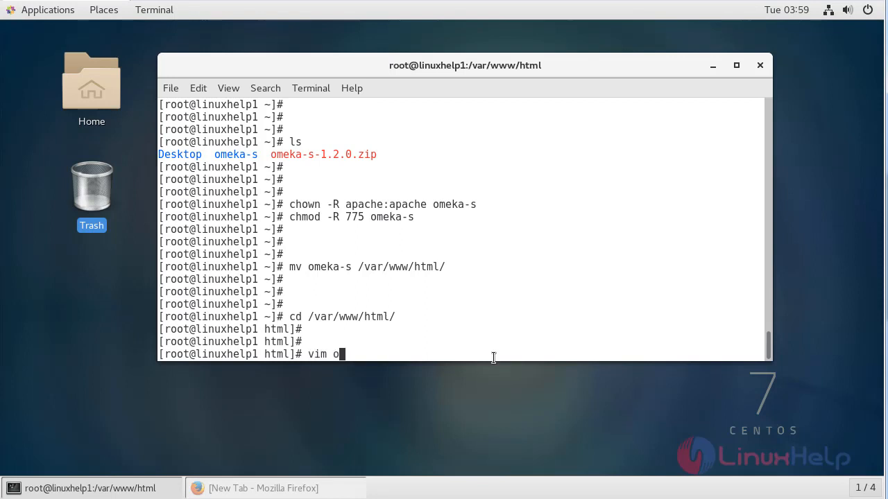
pyautogui.write('meka-s/config/')
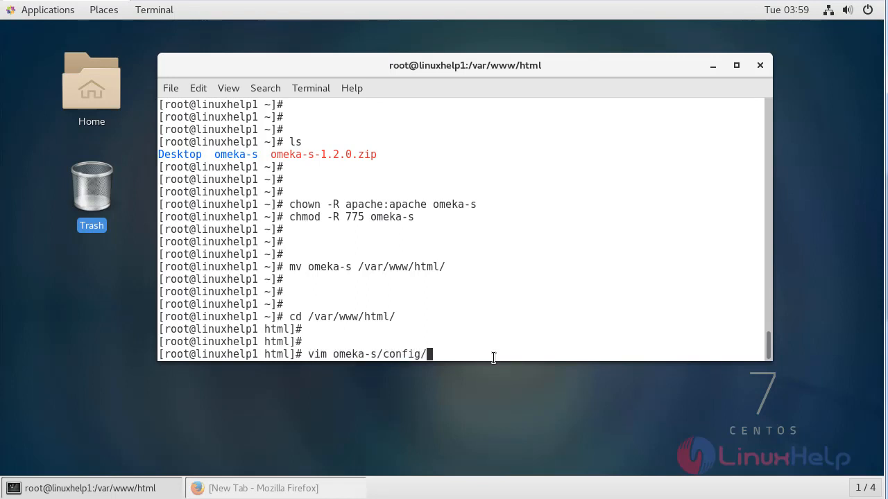
pyautogui.write('data')
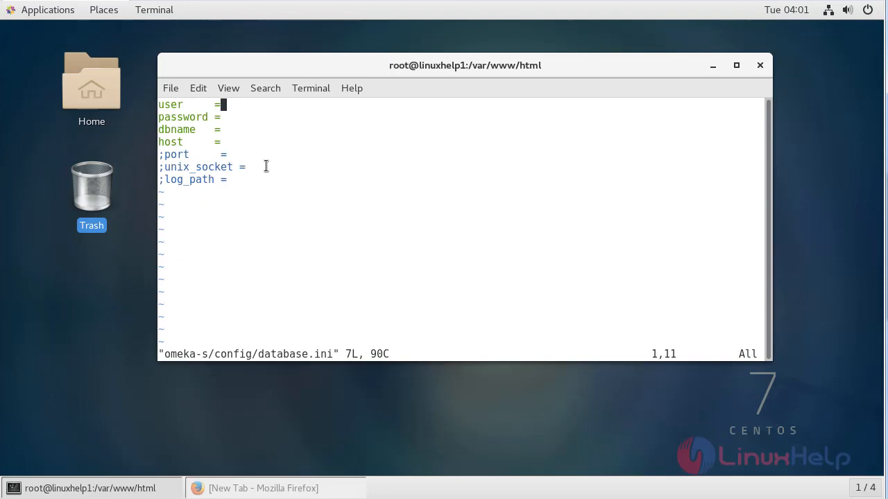
pyautogui.moveTo(251, 143)
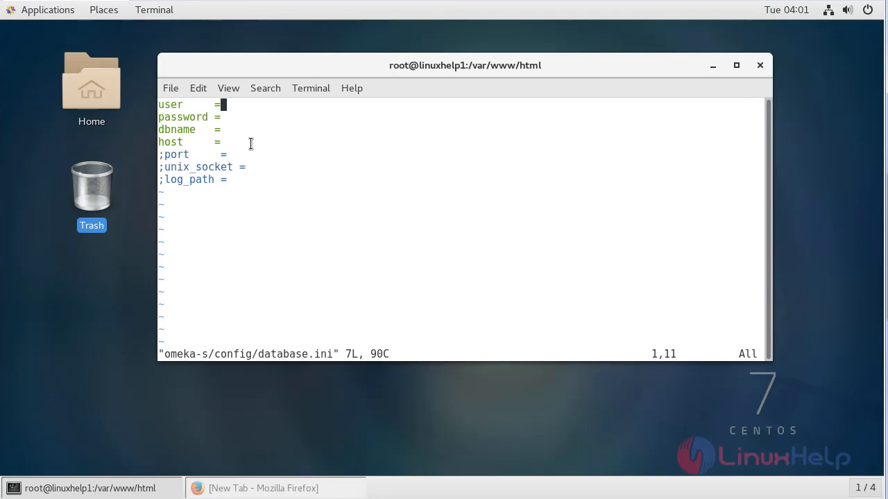
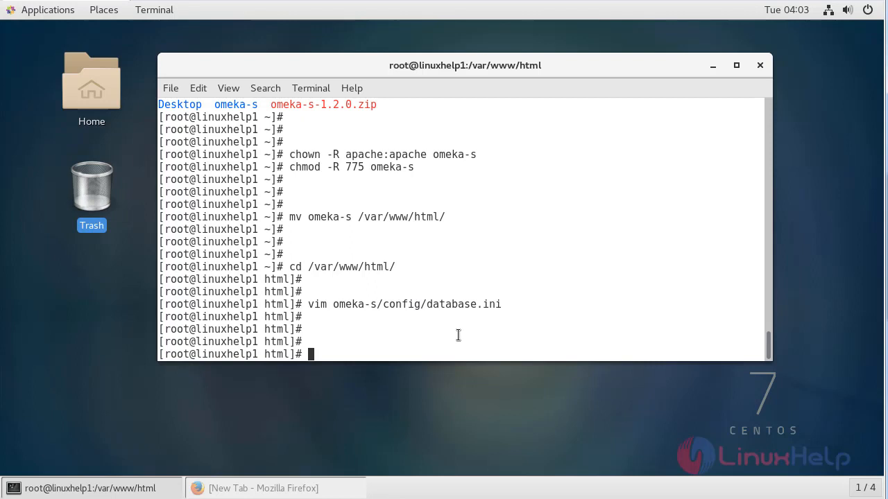
# Create /etc/httpd/conf.d/omeka.conf in vim and start it with '<VirtualHost *:80>'
pyautogui.write('vim')
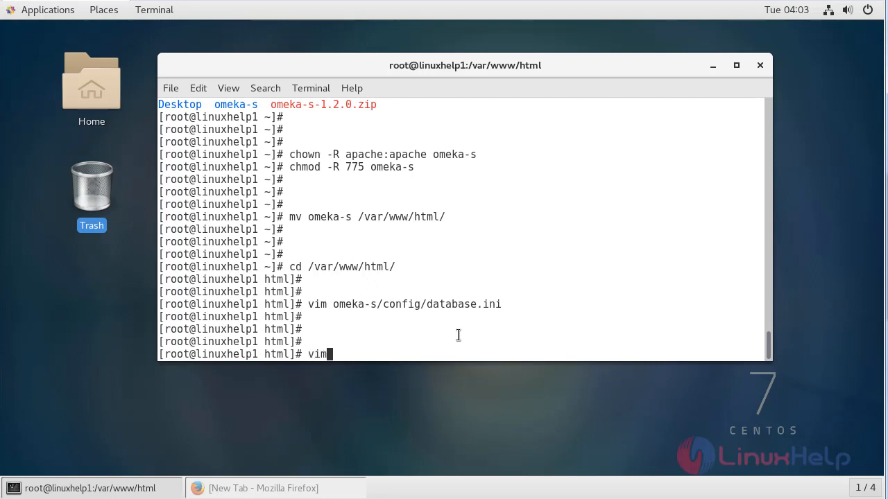
pyautogui.write('/etc/')
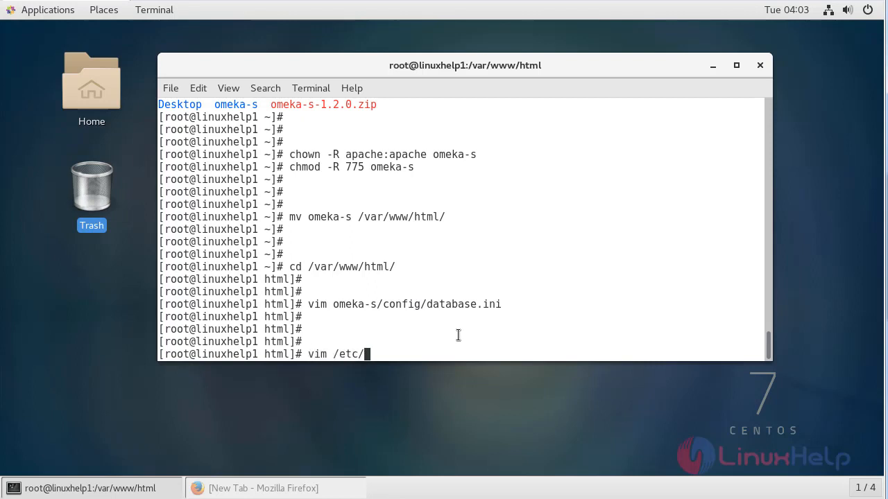
pyautogui.write('ht')
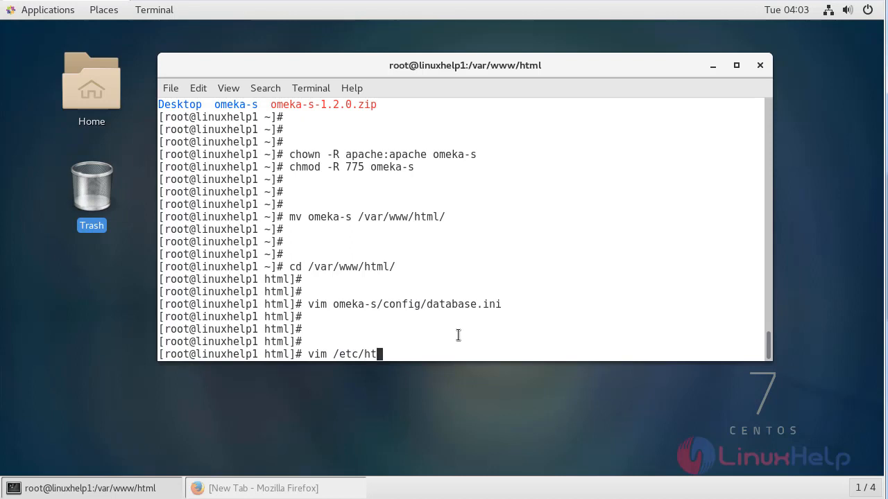
pyautogui.write('tpd/conf')
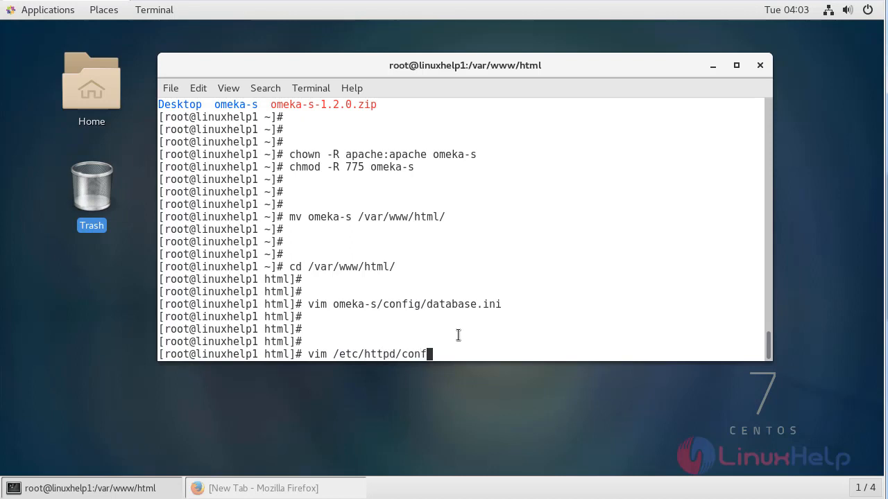
pyautogui.write('.d/')
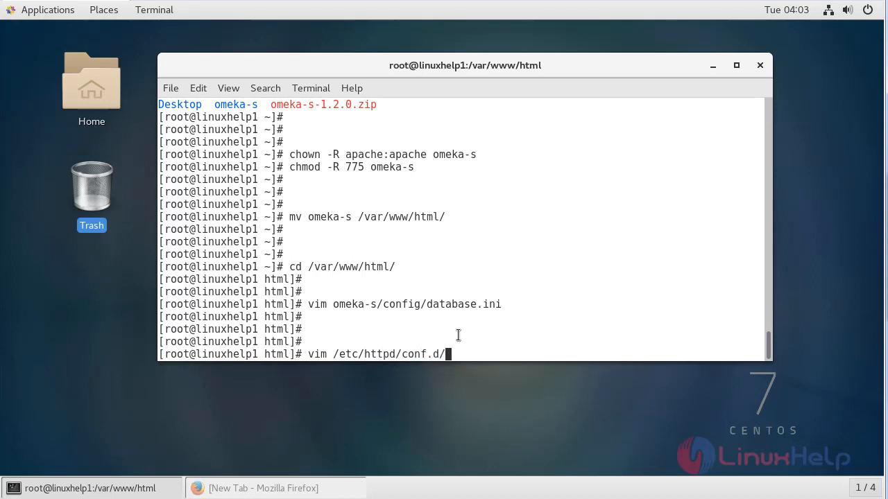
pyautogui.write('o')
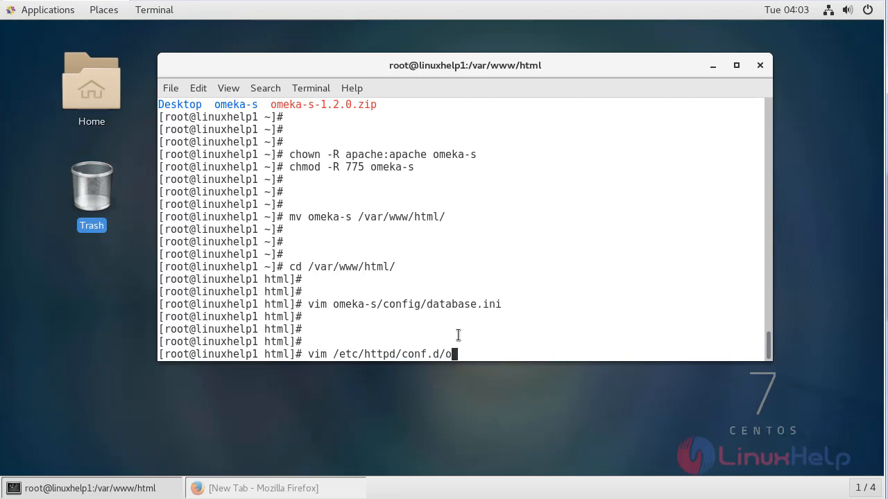
pyautogui.write('meka.conf')
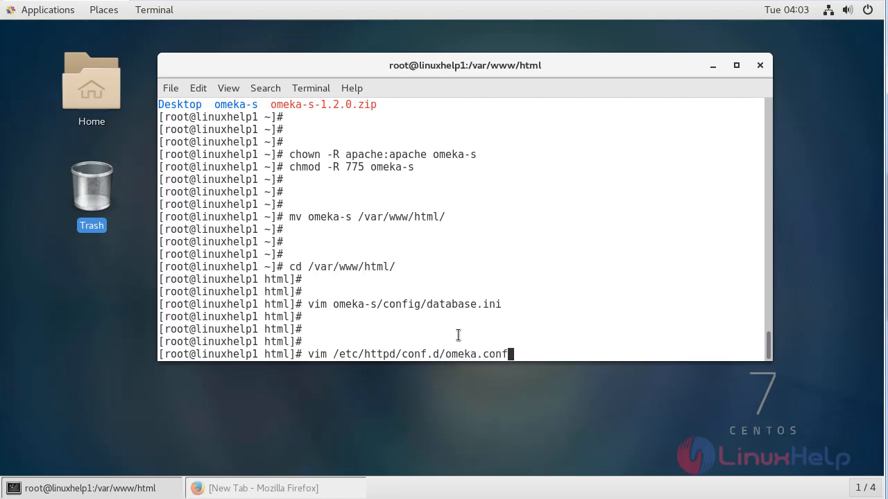
pyautogui.press('Return')
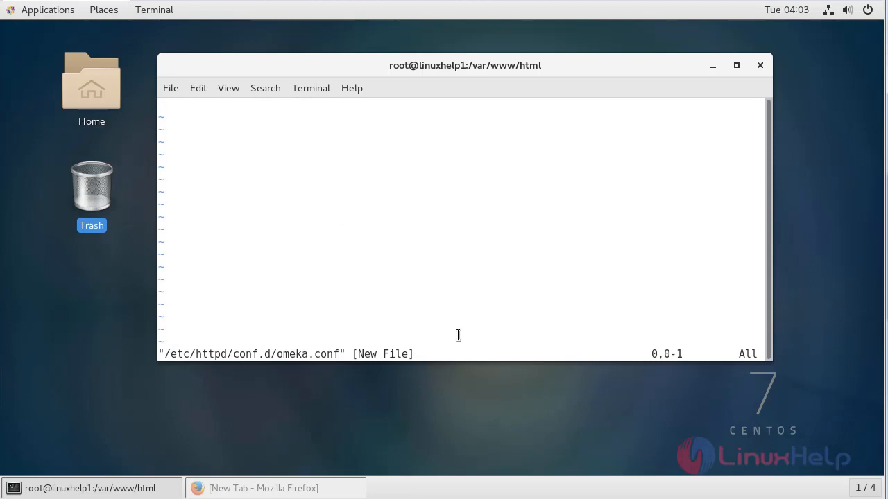
pyautogui.press('i')
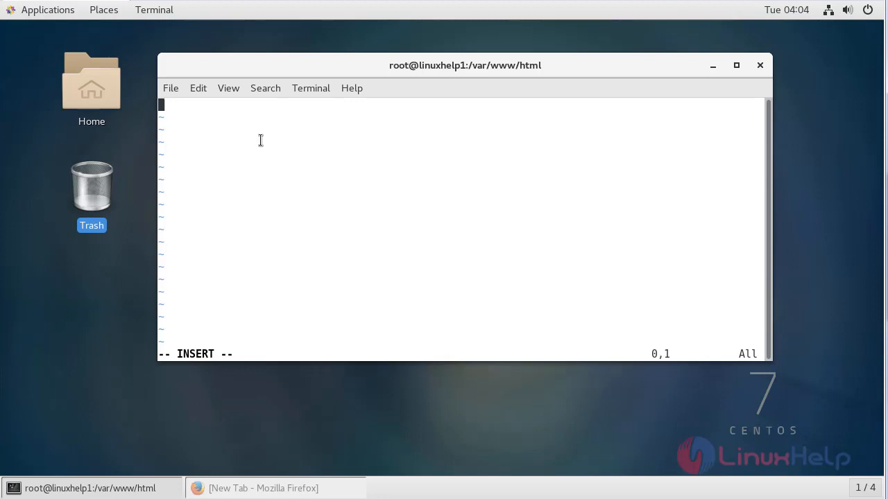
pyautogui.write('<VirtualHost *:80>')
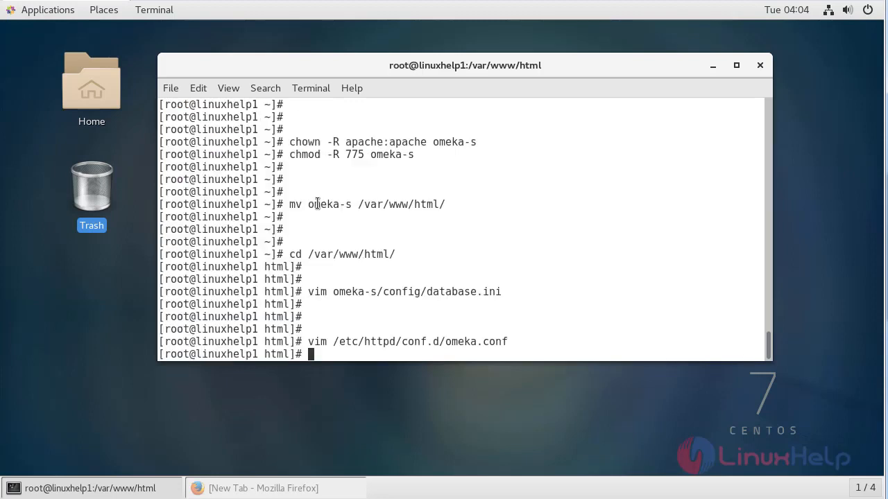
pyautogui.press('Return')
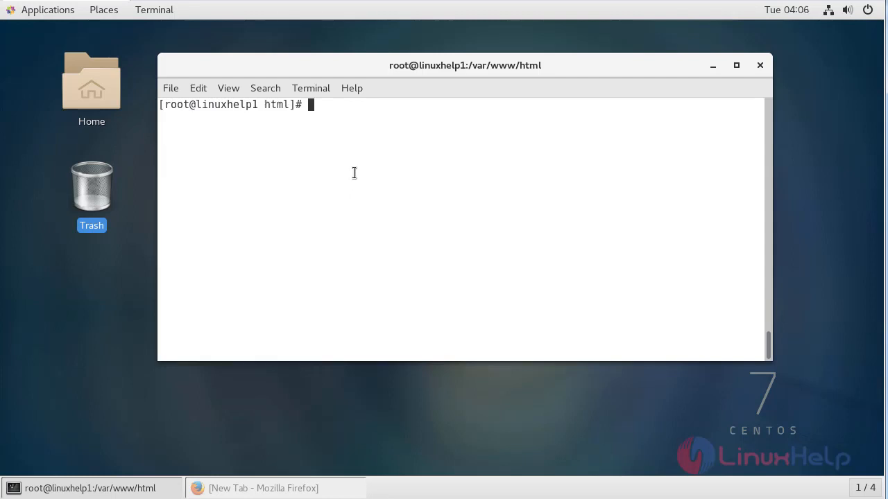
pyautogui.write('vim /etc/')
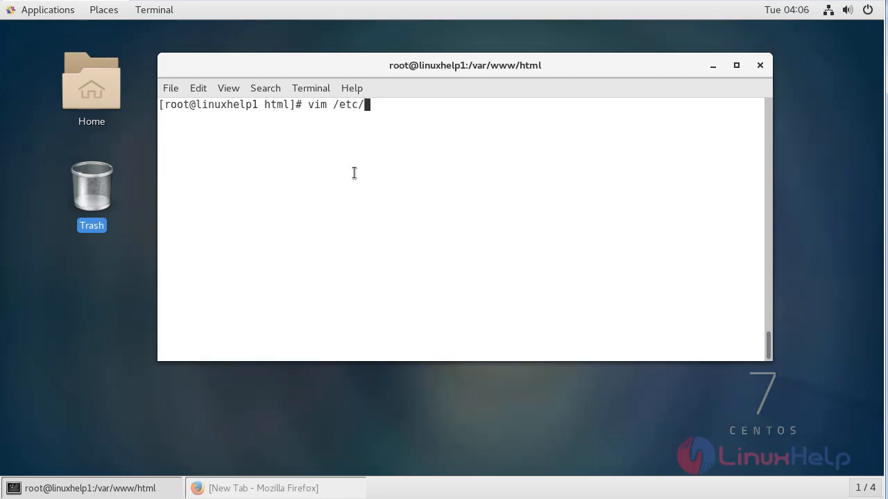
pyautogui.write('hosts')
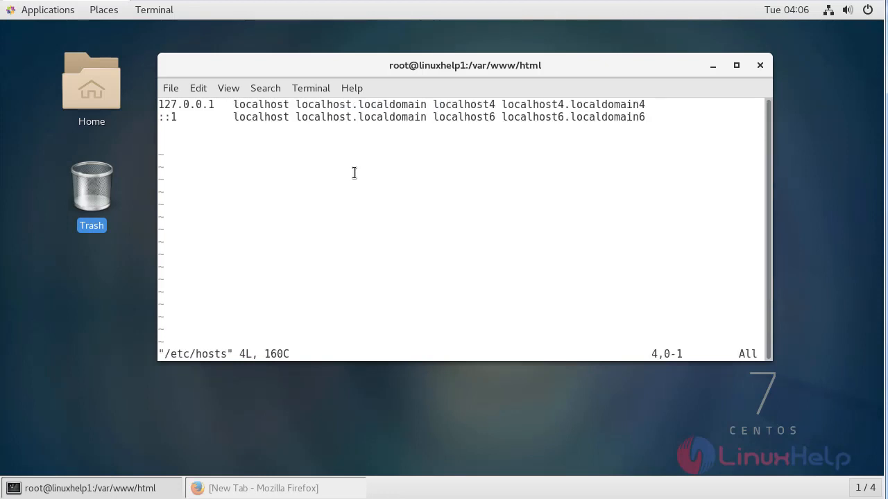
pyautogui.press('i')
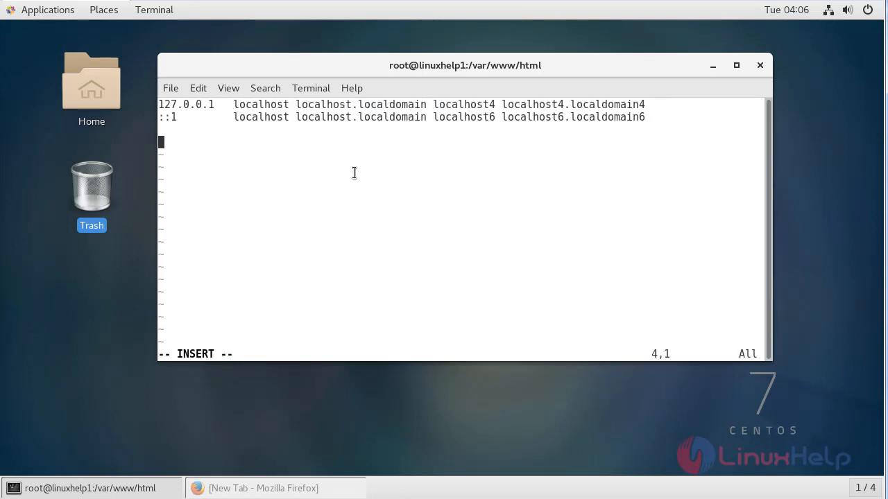
pyautogui.write('192')
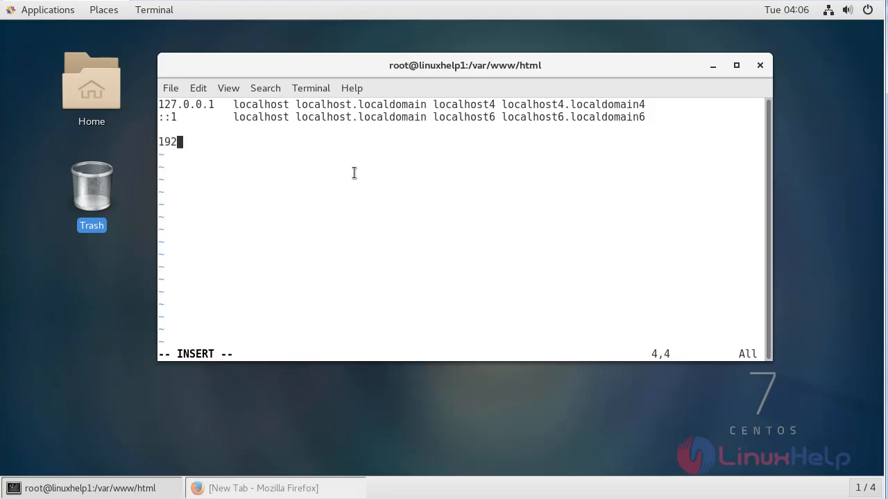
pyautogui.write('.168.7.201')
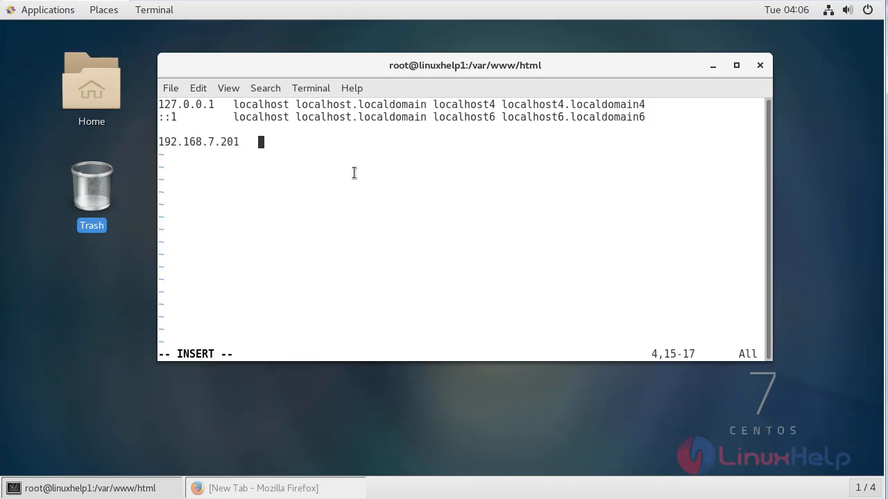
pyautogui.write('www.l')
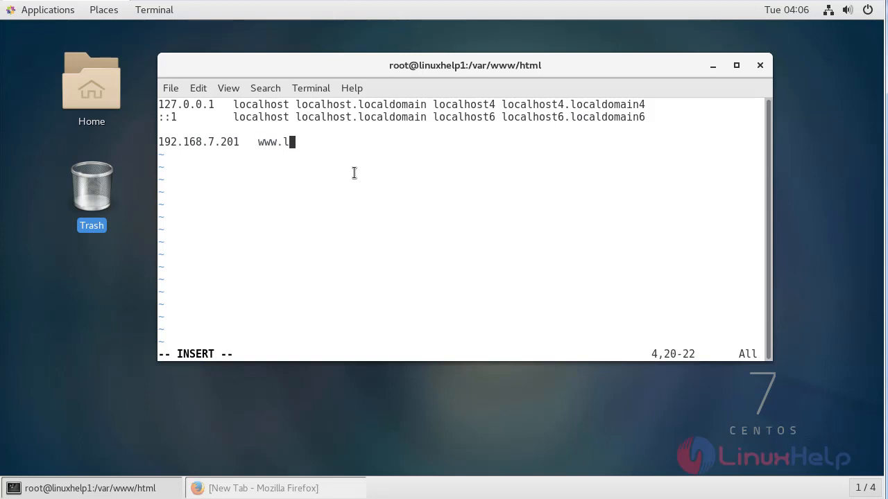
pyautogui.write('inuxhelp1.')
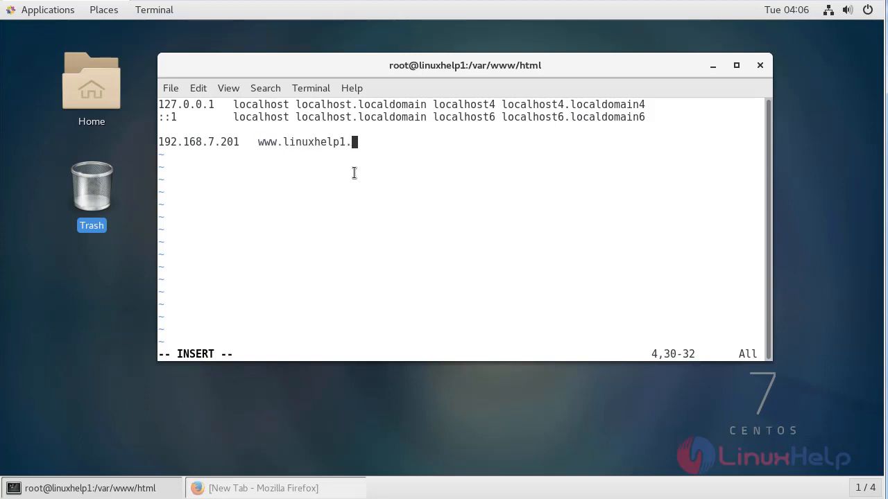
pyautogui.write('com')
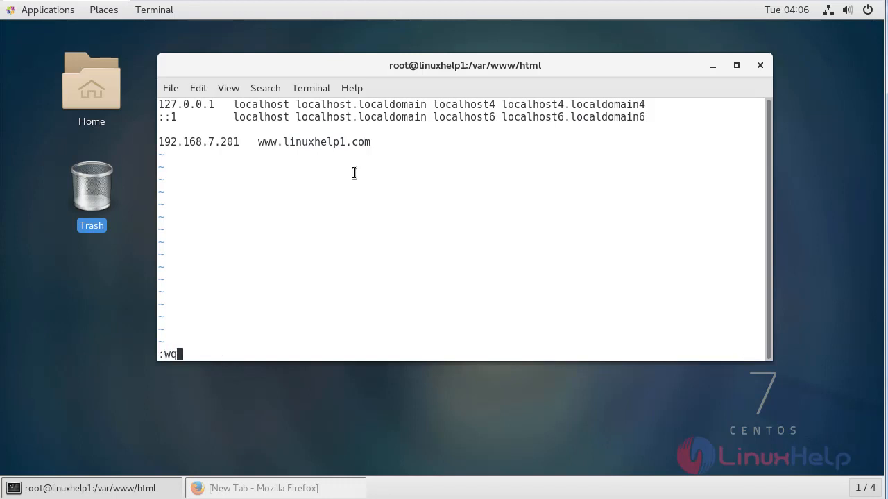
pyautogui.press('Return')
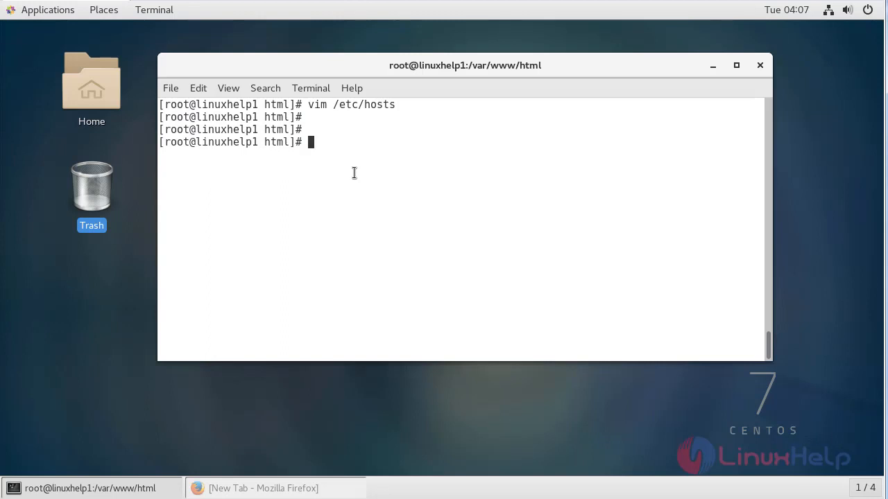
# Restart Apache with systemctl restart httpd.service
pyautogui.write('systemc')
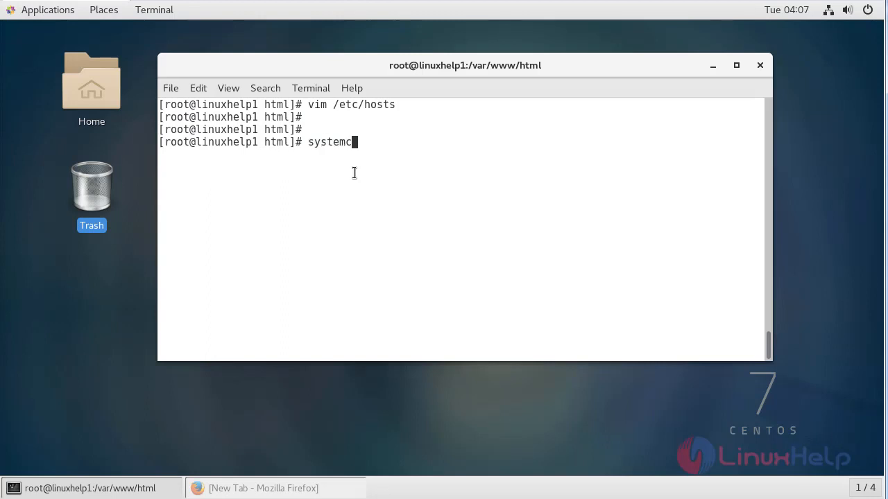
pyautogui.write('tl restart')
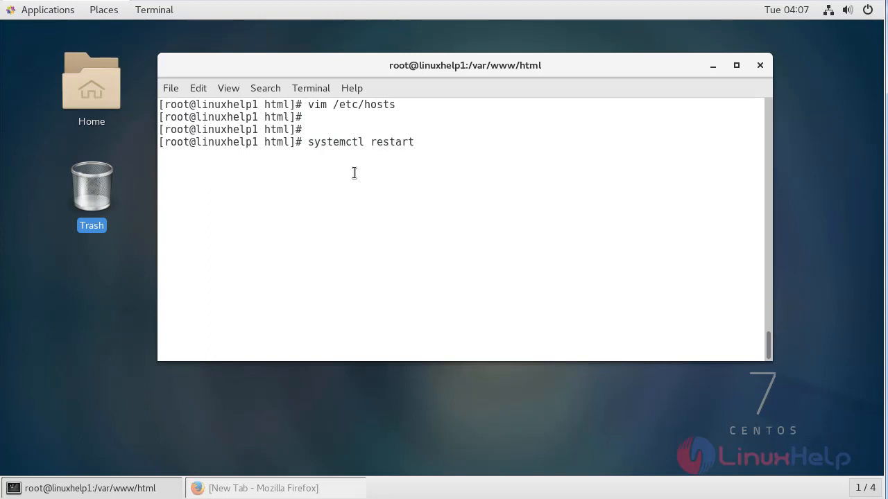
pyautogui.write('httpd.service')
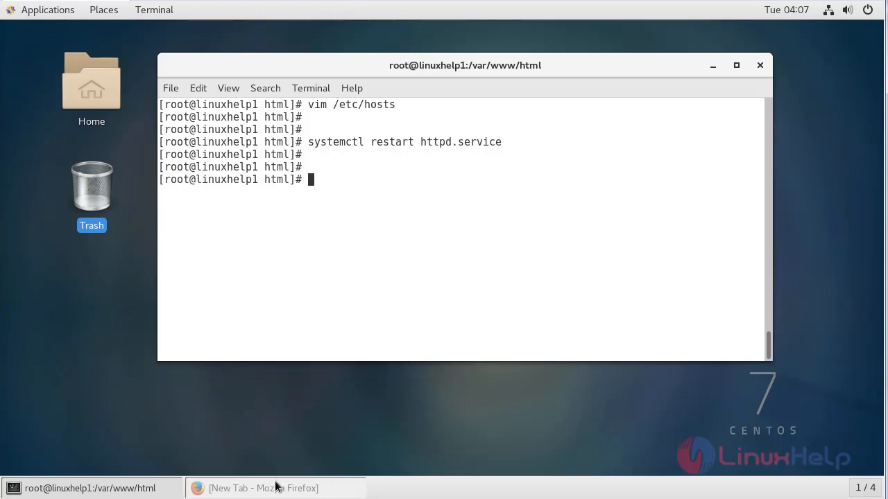
pyautogui.click(264, 489)
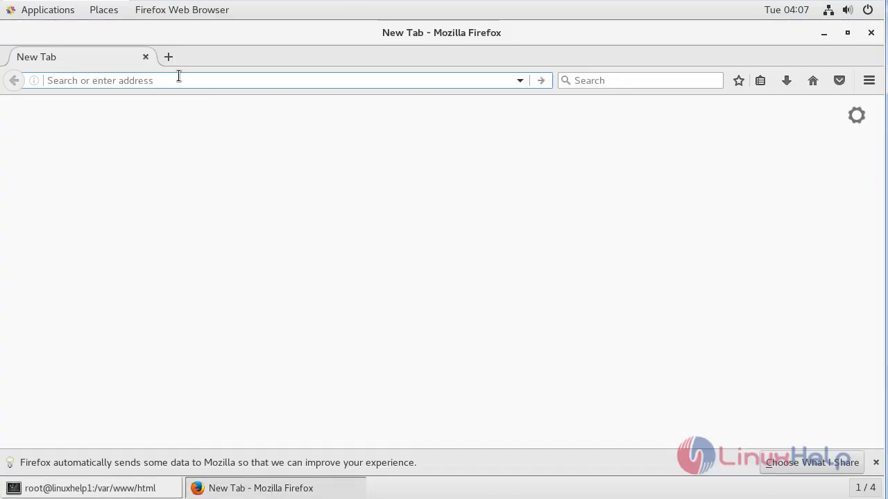
pyautogui.write('www.linuxhelp1.com/install')
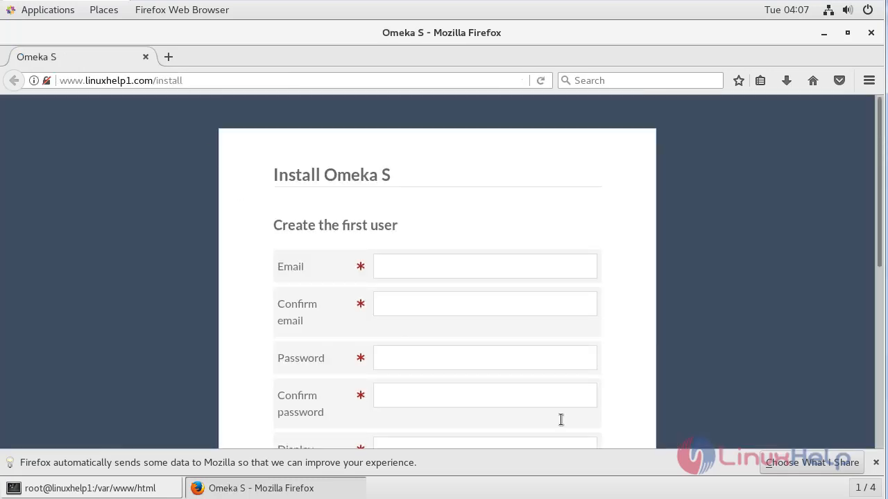
pyautogui.moveTo(237, 300)
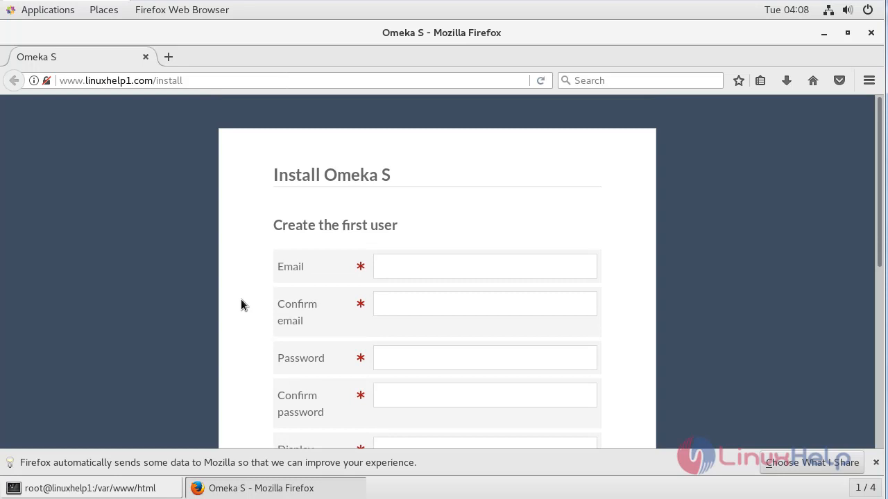
# Enter the first user's email and password, each twice, and display name 'linuxhelp'
pyautogui.scroll(-3)
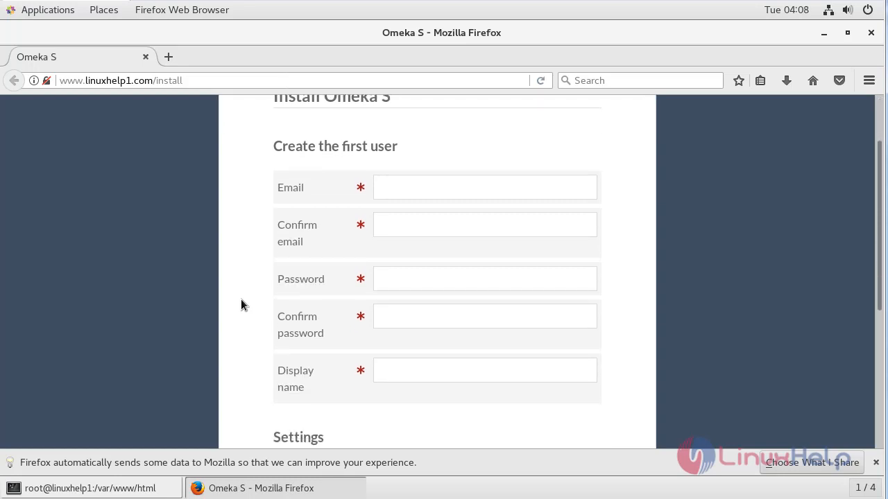
pyautogui.moveTo(334, 263)
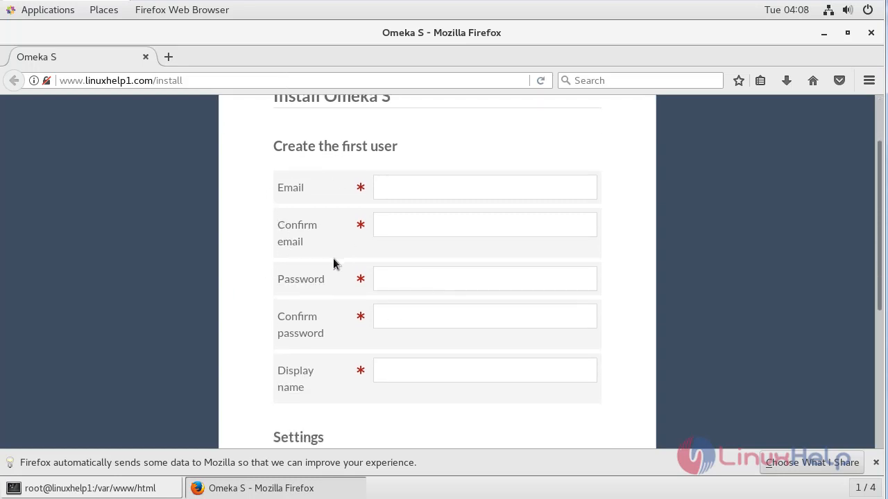
pyautogui.moveTo(330, 191)
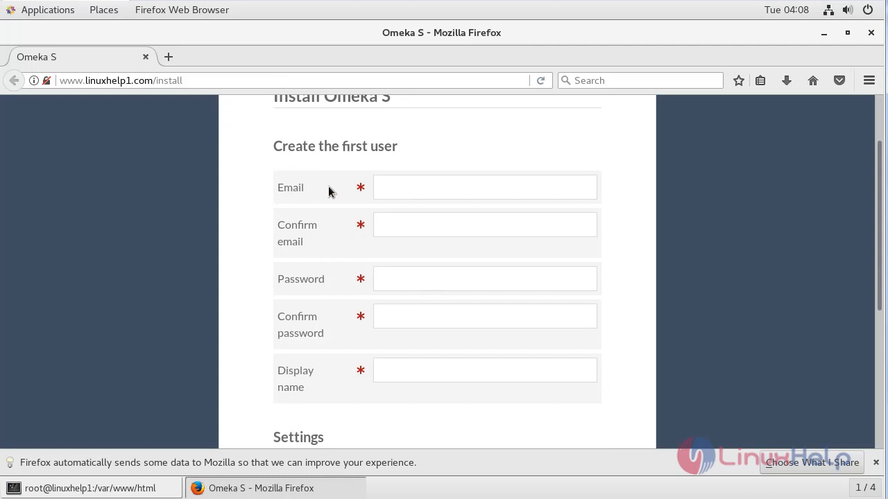
pyautogui.click(485, 187)
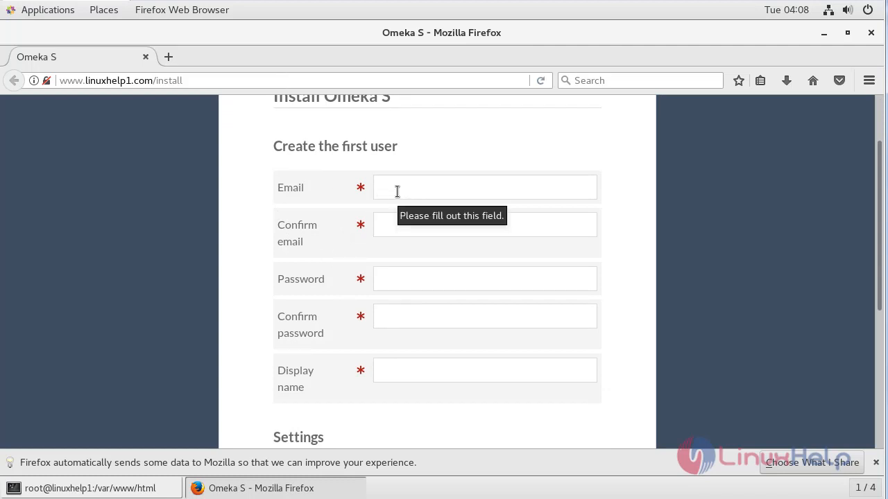
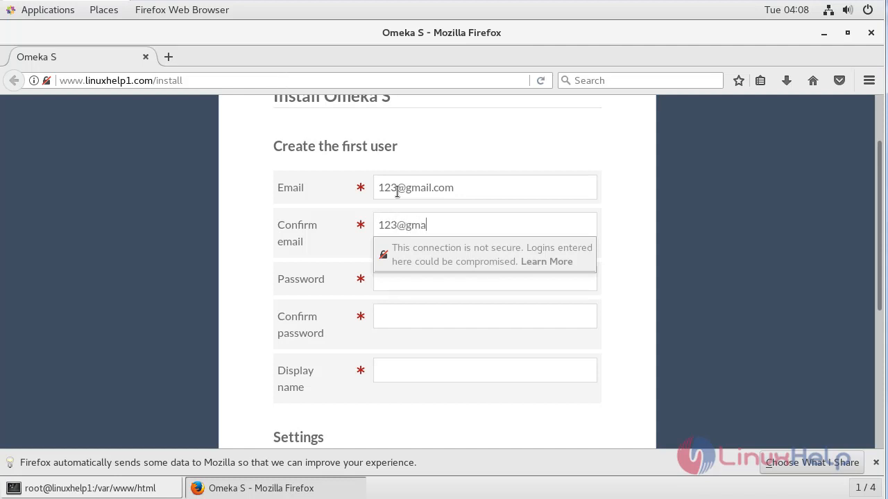
pyautogui.click(484, 279)
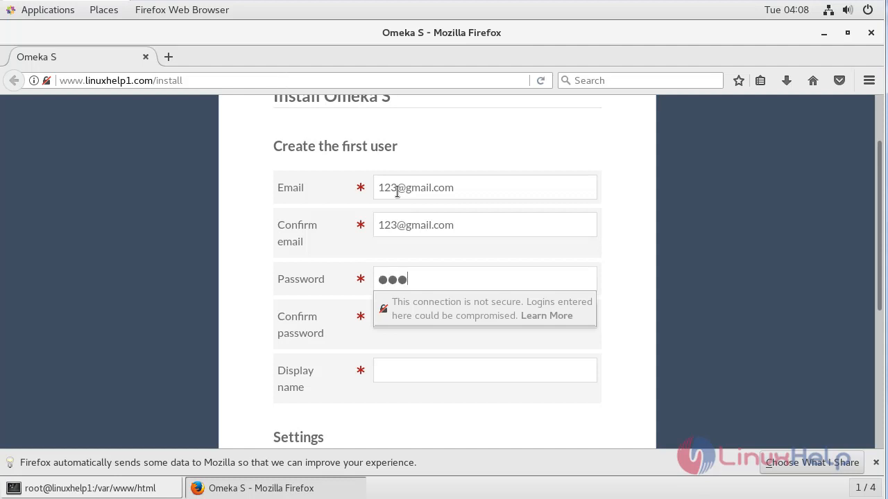
pyautogui.write('•')
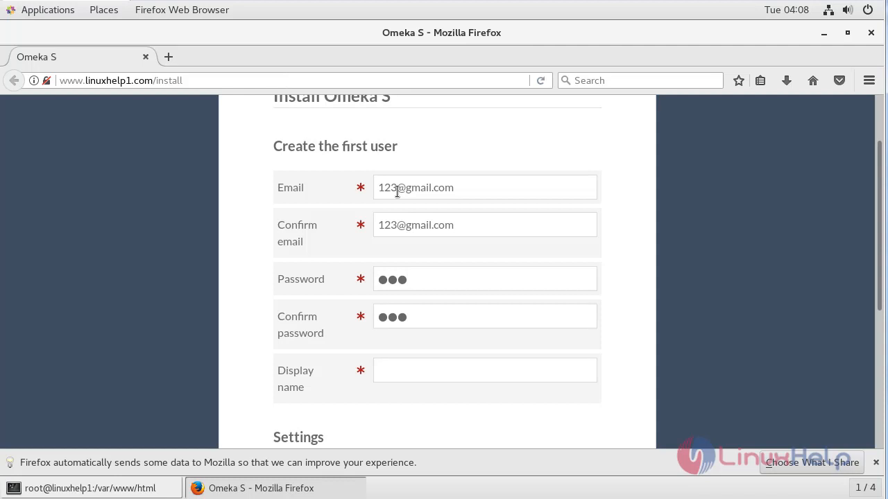
pyautogui.click(485, 369)
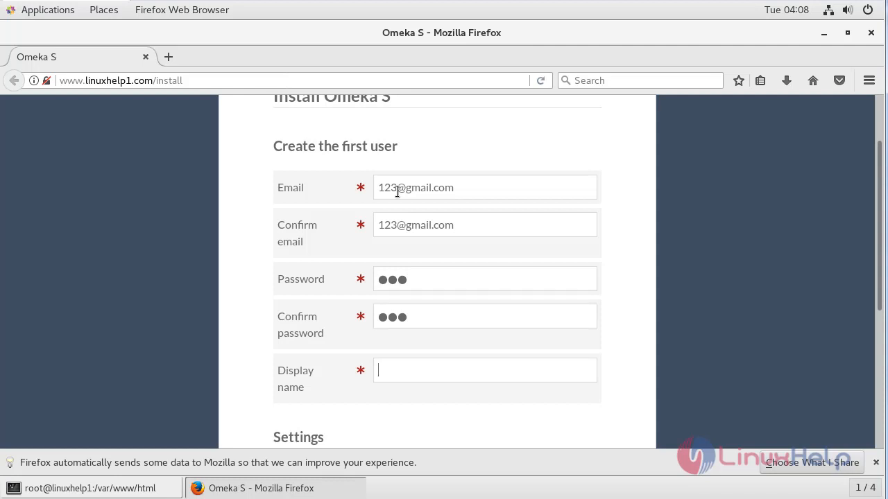
pyautogui.write('linuxhelp')
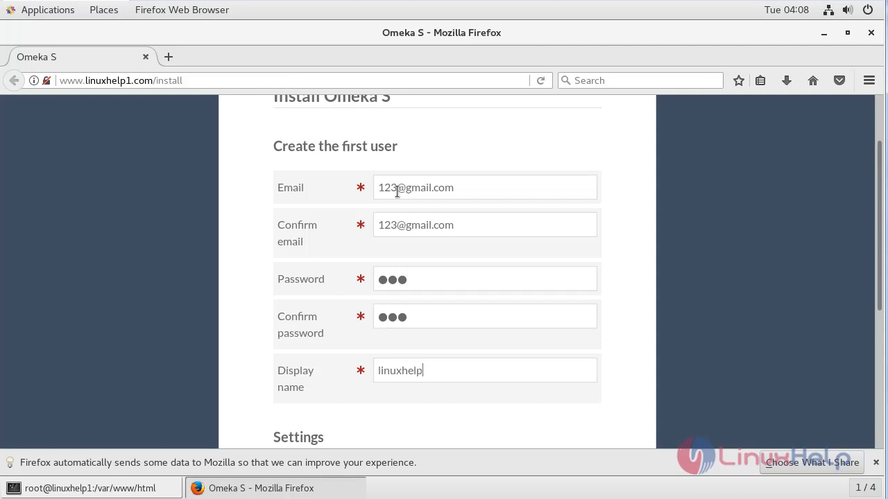
# Title the site 'welcome to linuxhelp', choose Asia/Kolkata and en_US, and submit
pyautogui.scroll(-3)
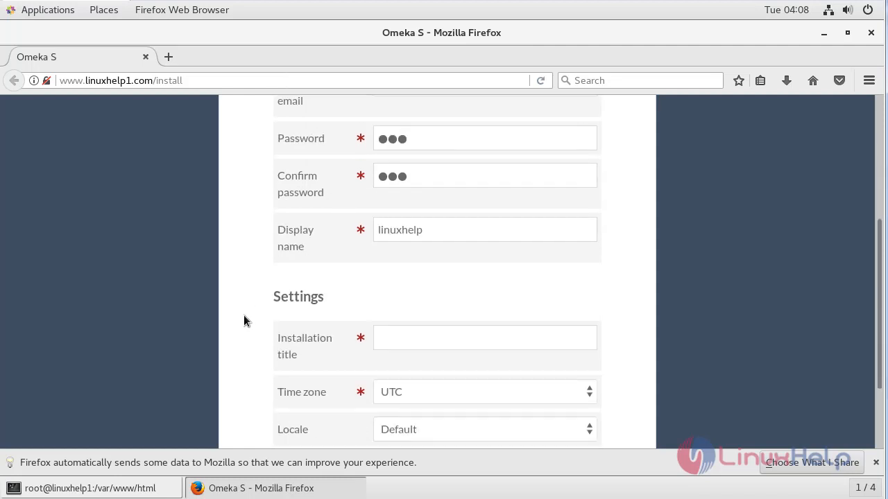
pyautogui.scroll(-3)
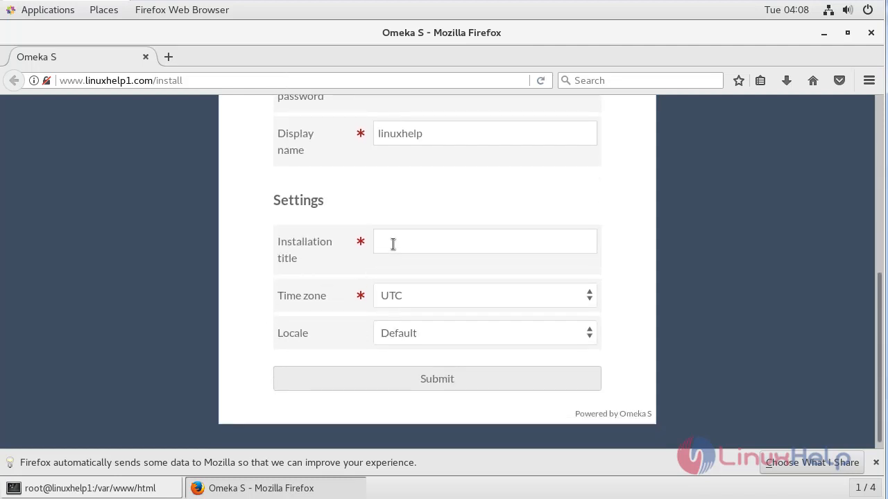
pyautogui.write('web')
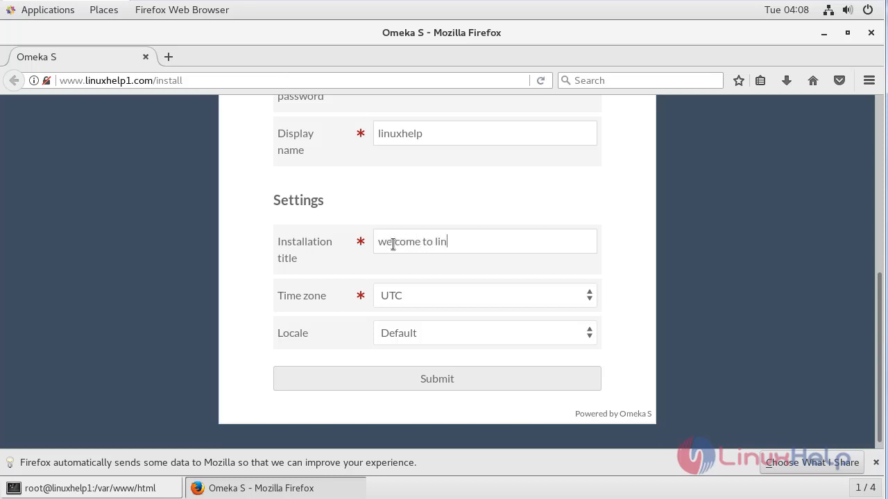
pyautogui.write('uxhelp[')
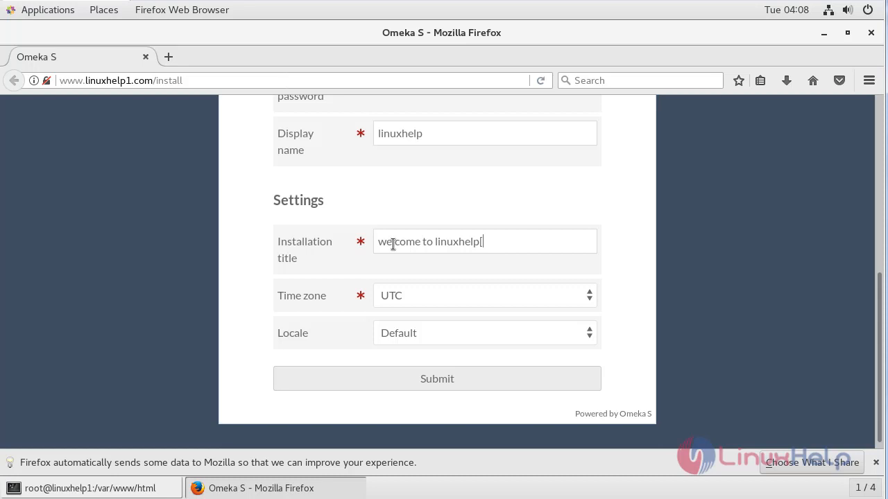
pyautogui.moveTo(581, 300)
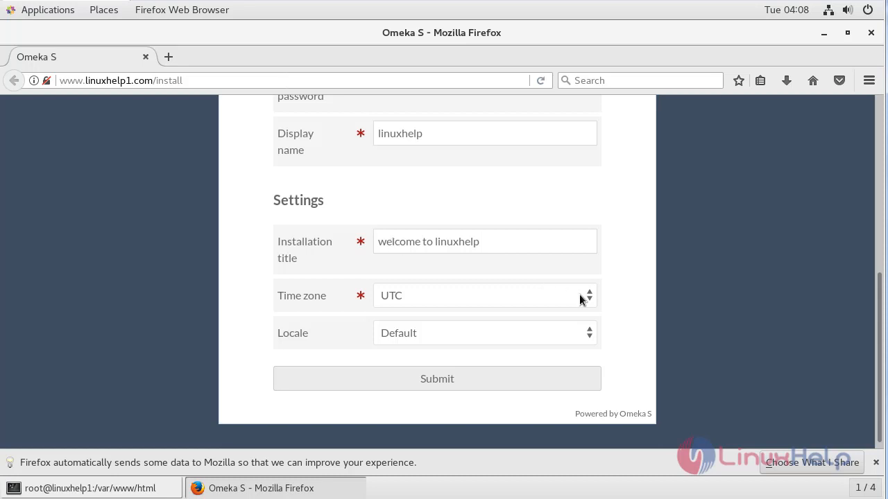
pyautogui.click(586, 295)
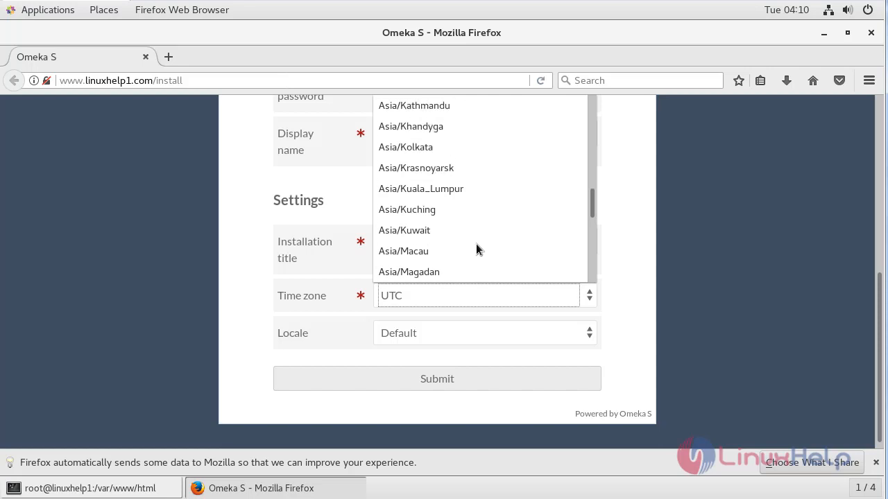
pyautogui.click(406, 147)
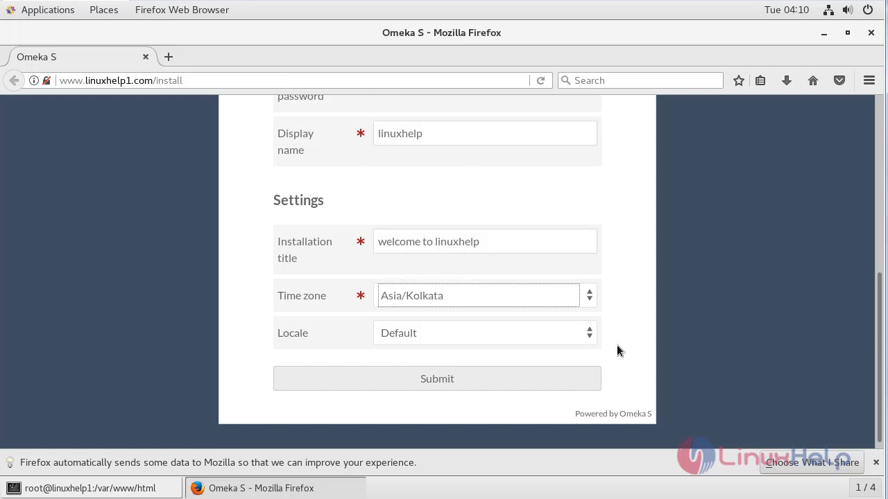
pyautogui.click(484, 333)
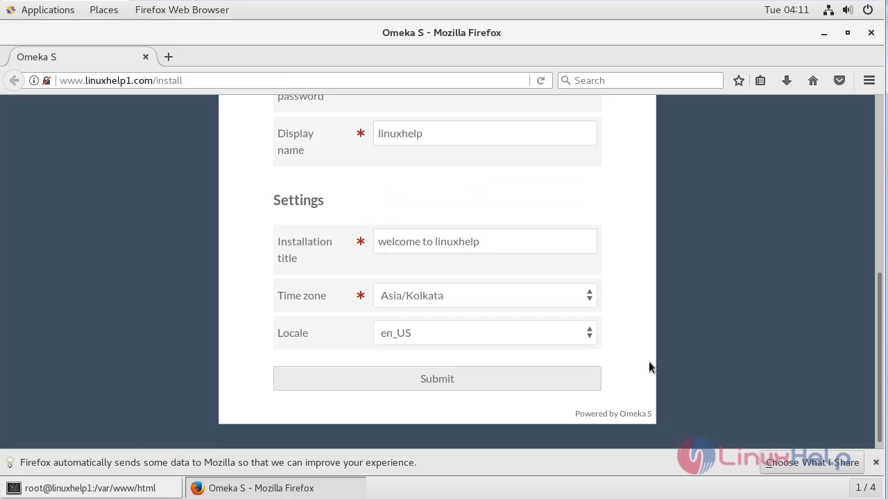
pyautogui.click(437, 379)
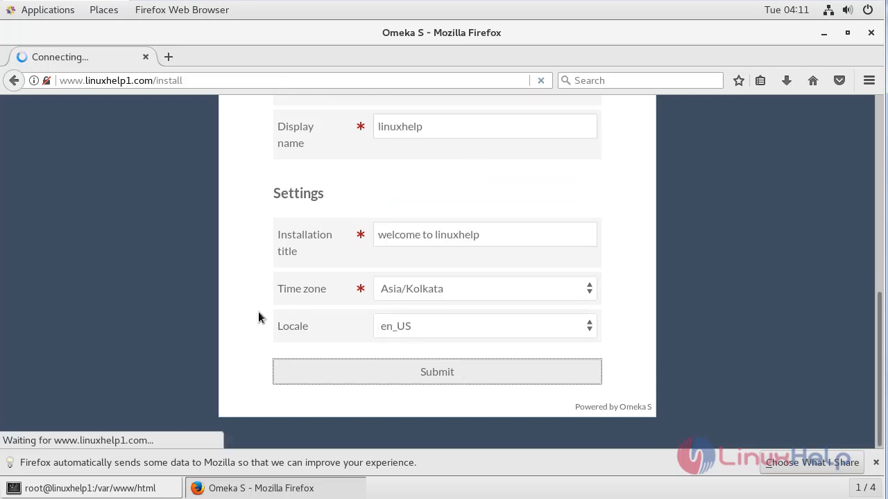
# Log in on the Omeka S Login page with the new account's email and password
pyautogui.click(437, 372)
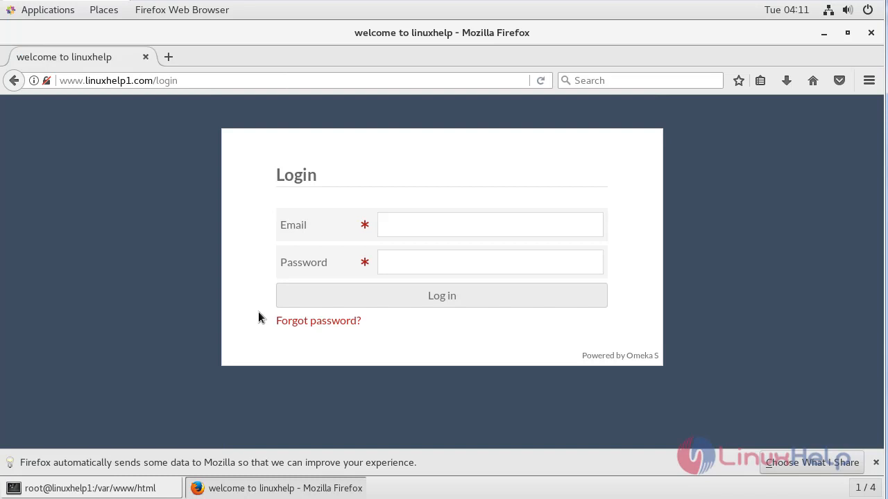
pyautogui.click(489, 224)
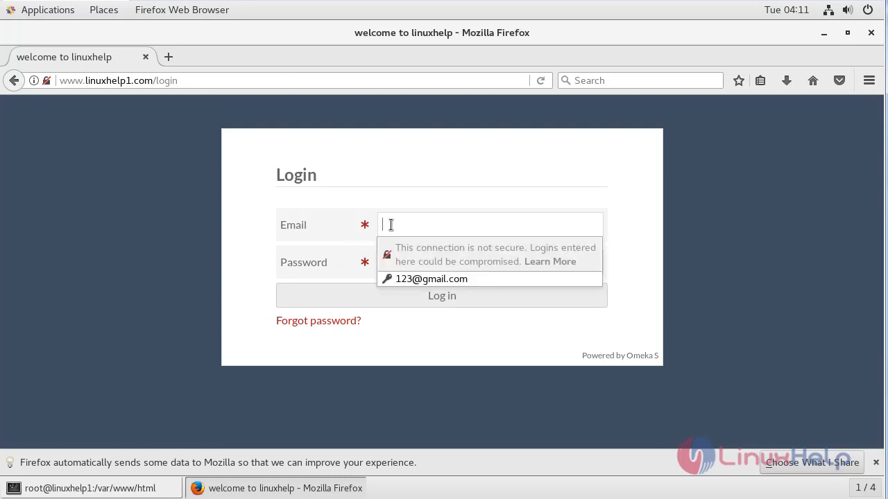
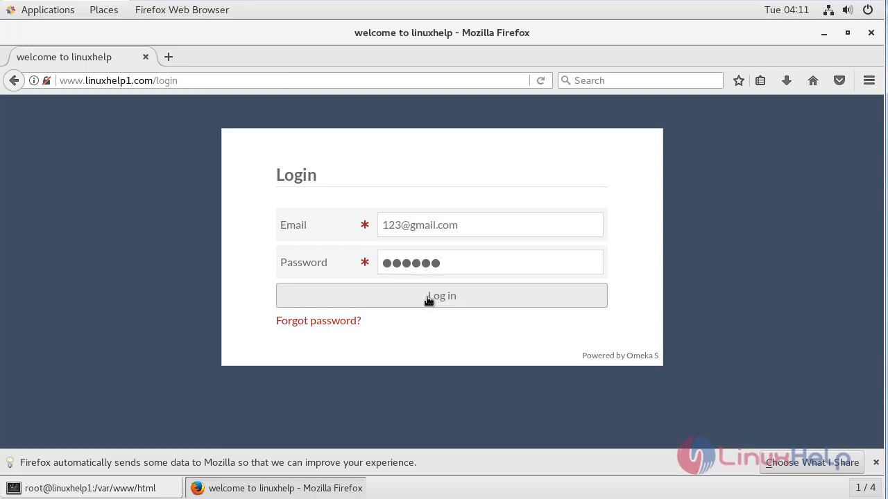
pyautogui.click(441, 296)
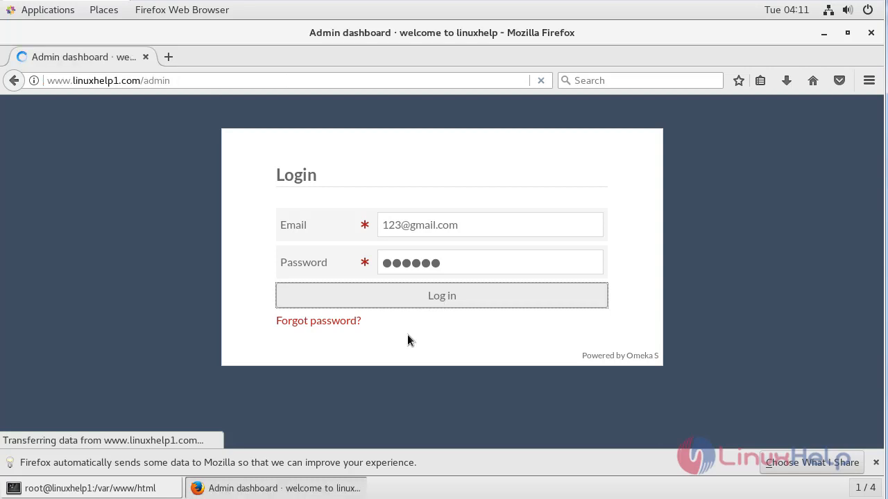
pyautogui.click(441, 295)
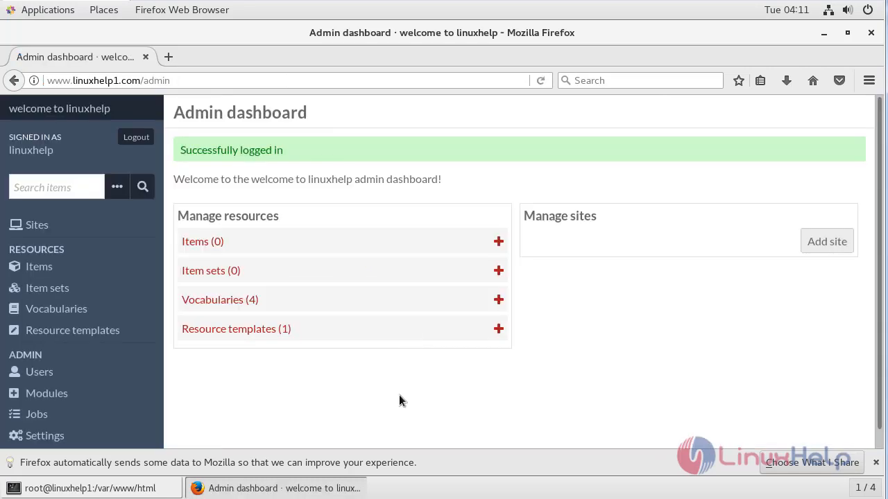